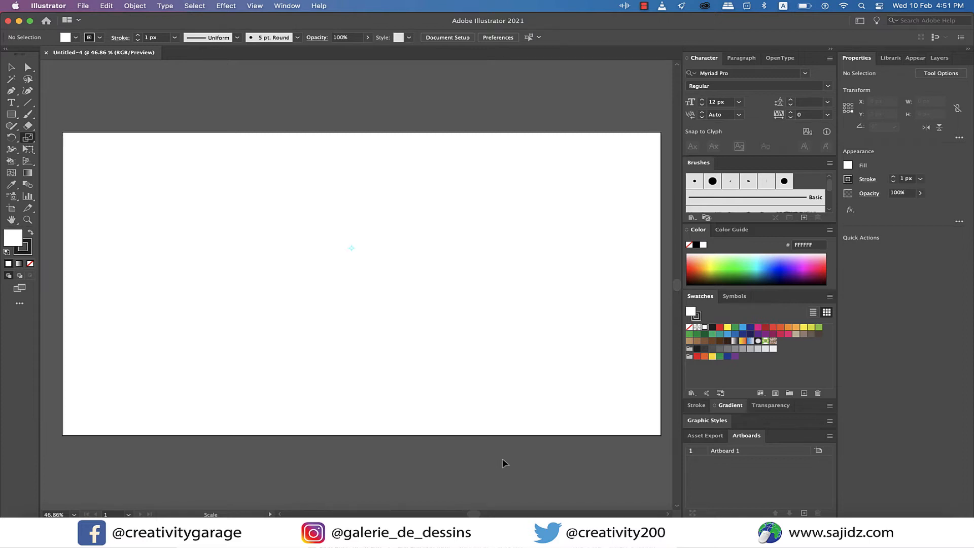
- Draw a wide rectangle on the upper artboard and give it a 10 px outline
{"action": "left_click", "coordinate": [11, 115]}
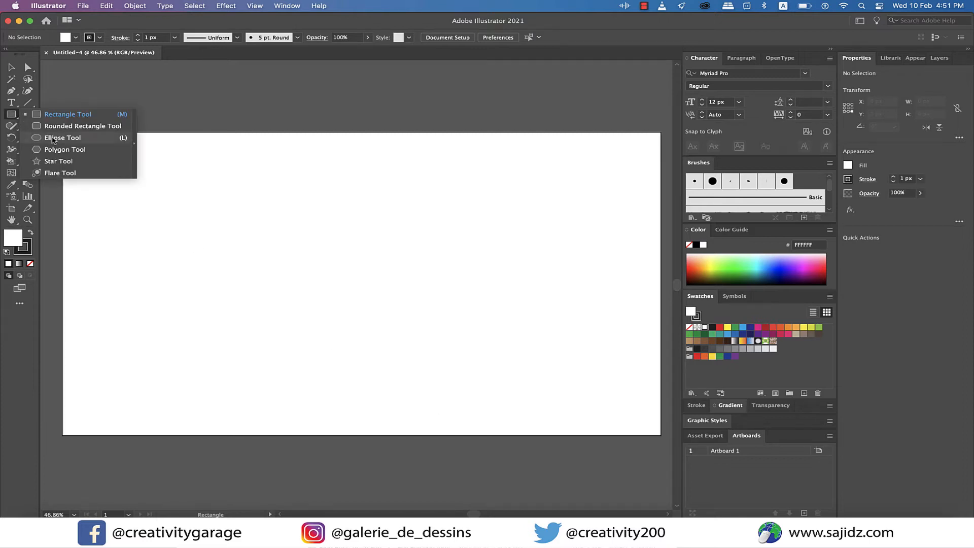
{"action": "left_click_drag", "start_coordinate": [229, 187], "coordinate": [419, 254]}
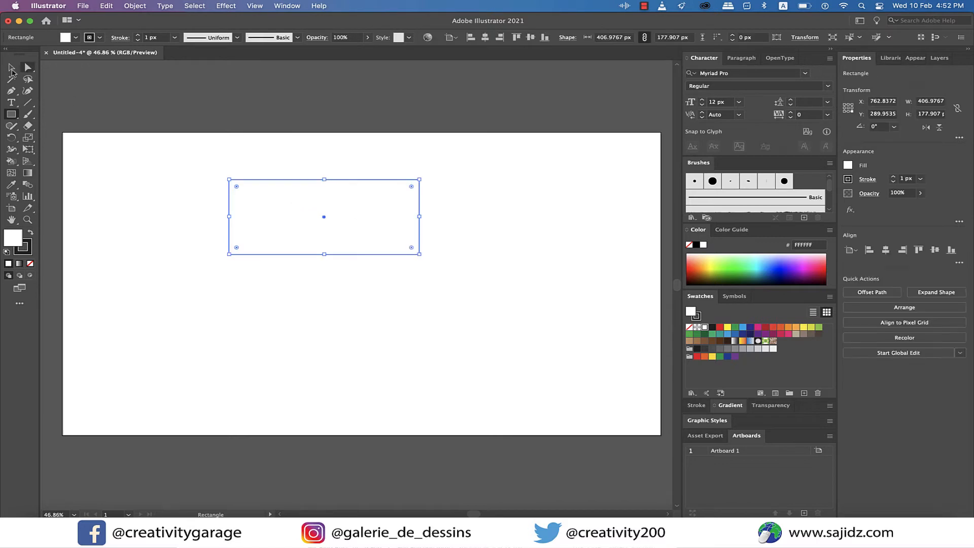
{"action": "left_click", "coordinate": [921, 179]}
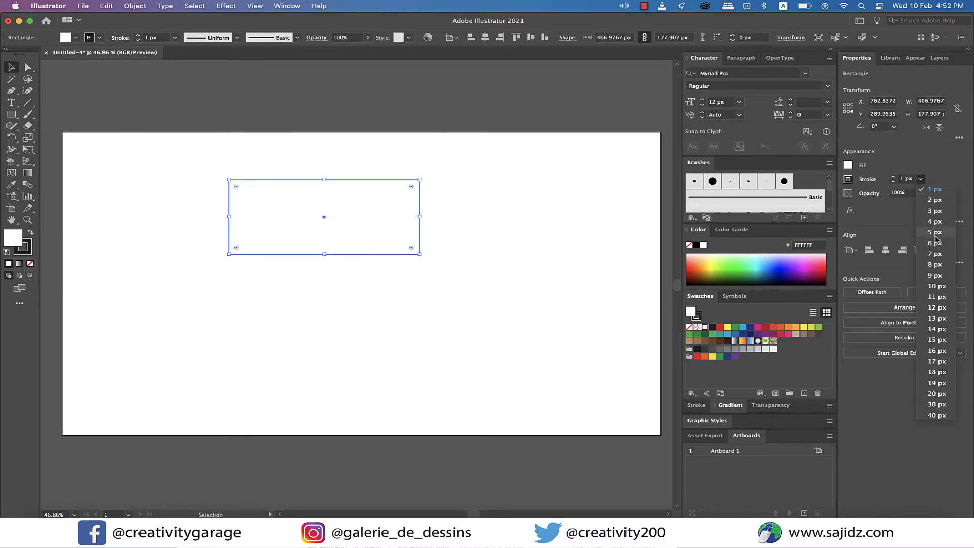
{"action": "left_click", "coordinate": [936, 286]}
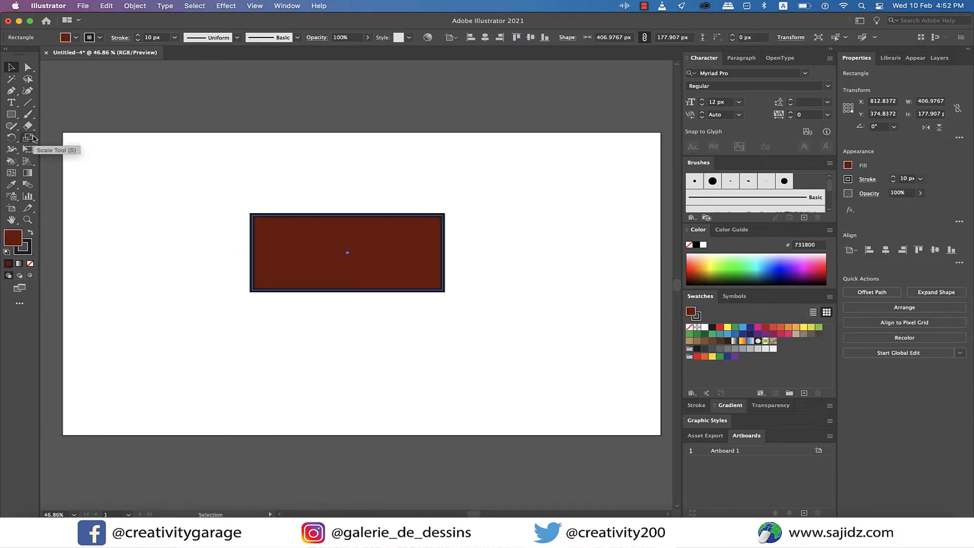
- Switch to the Shear Tool from the Scale Tool flyout
{"action": "left_click", "coordinate": [11, 138]}
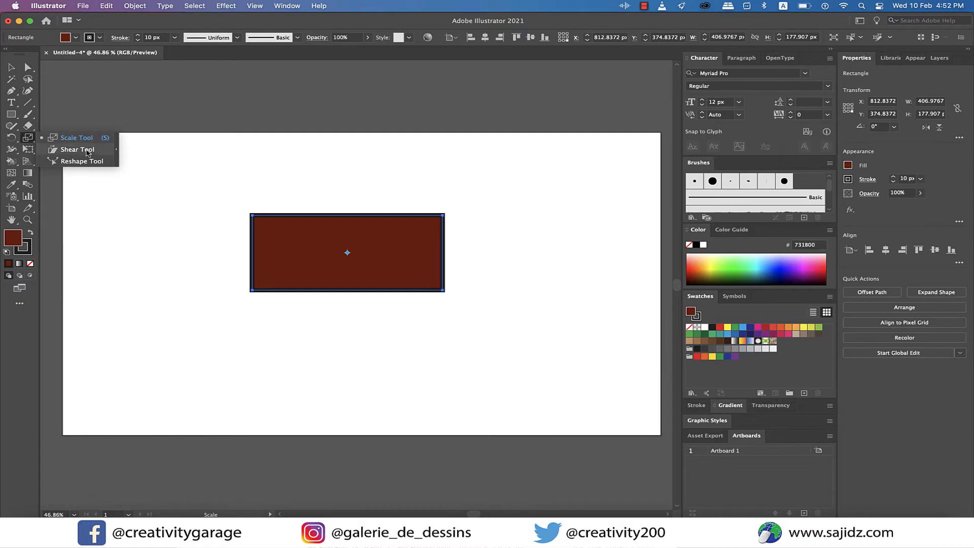
{"action": "left_click", "coordinate": [78, 149]}
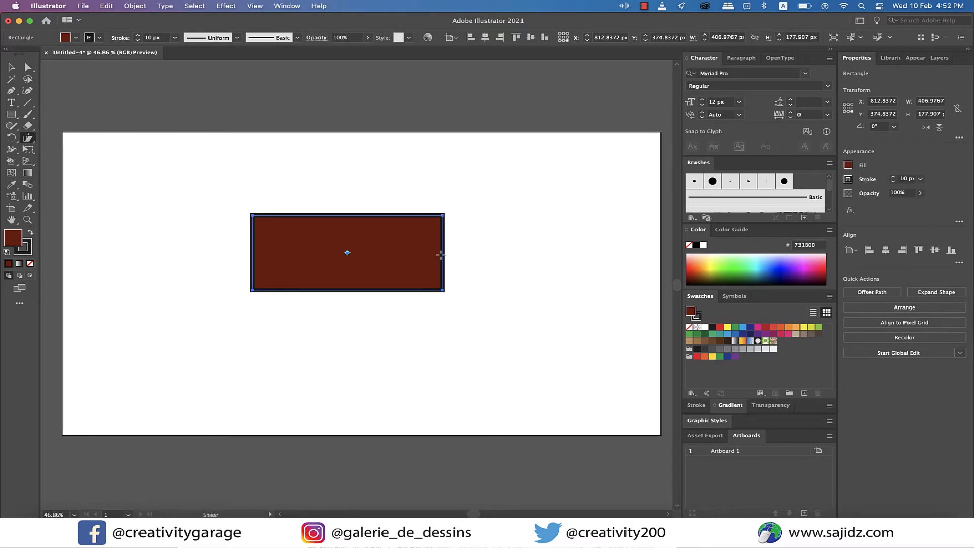
{"action": "mouse_move", "coordinate": [346, 251]}
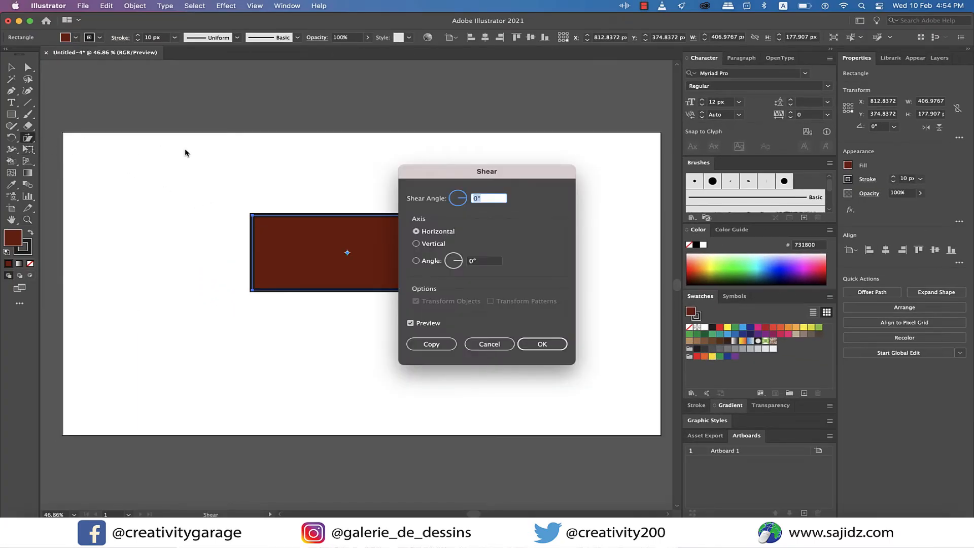
- Move the Shear dialog aside and trial shear angles 60, 263 and 1
{"action": "left_click_drag", "start_coordinate": [487, 172], "coordinate": [592, 133]}
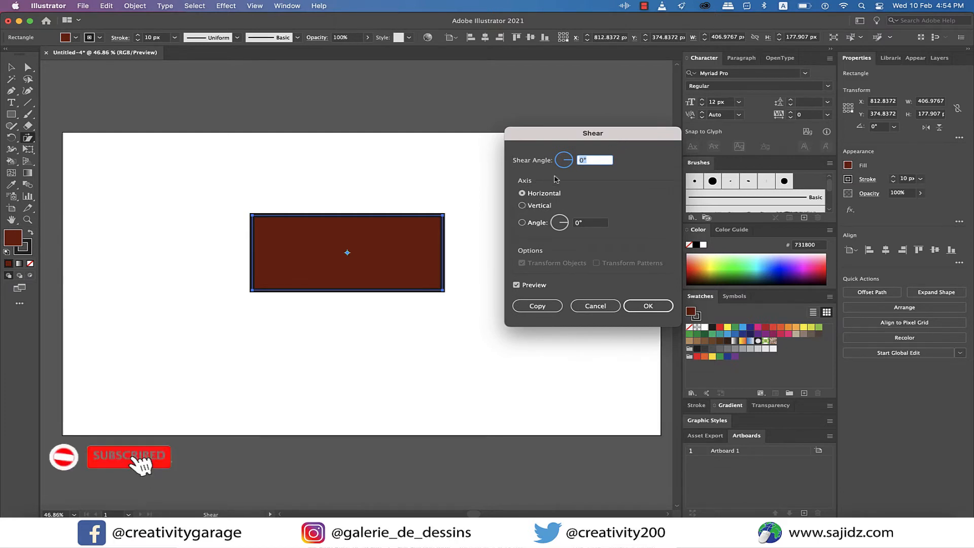
{"action": "type", "text": "60"}
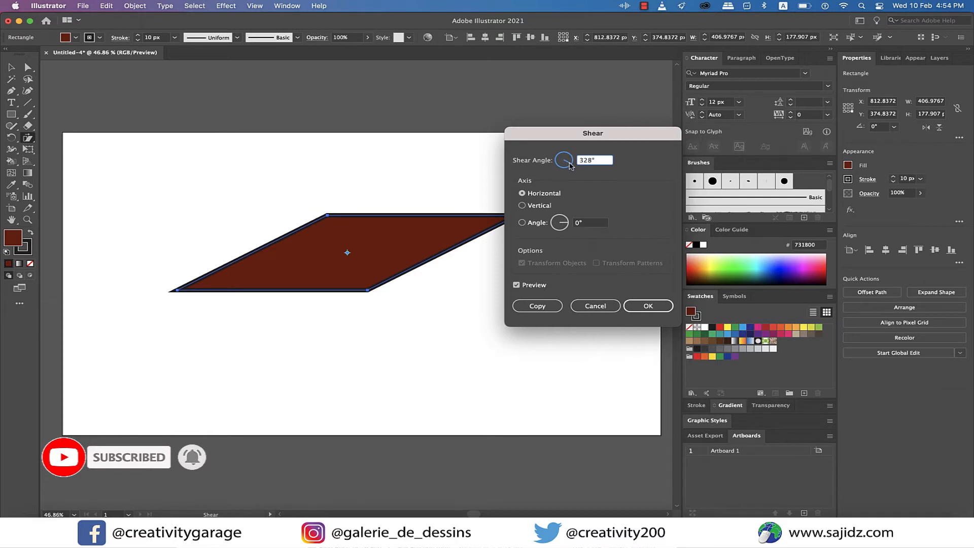
{"action": "type", "text": "263"}
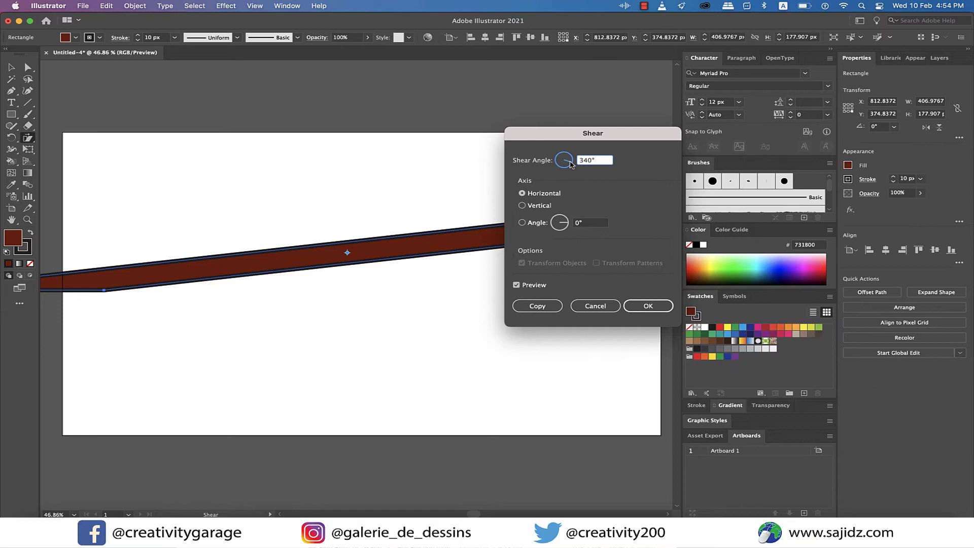
{"action": "type", "text": "1°"}
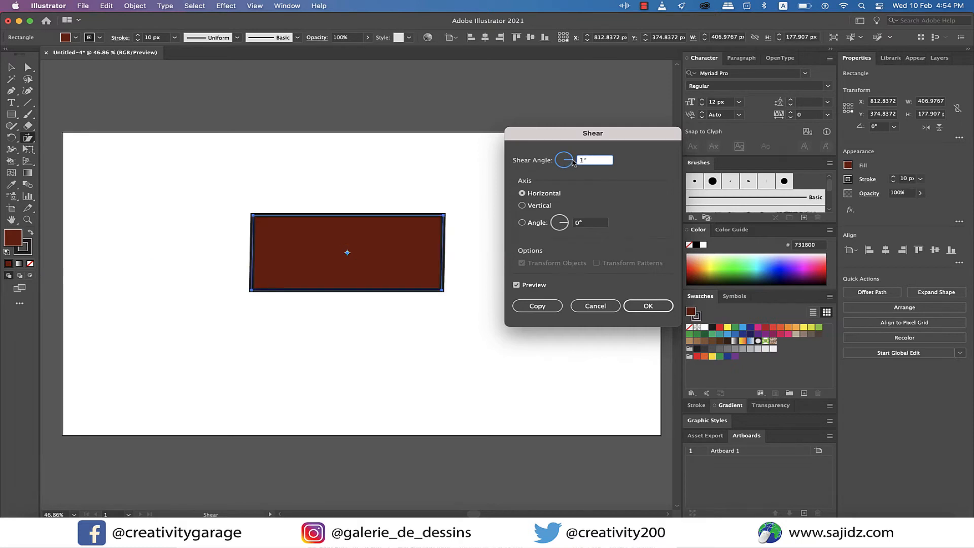
- Try the vertical axis, then a custom 97° axis, and add a sheared copy
{"action": "left_click", "coordinate": [522, 206]}
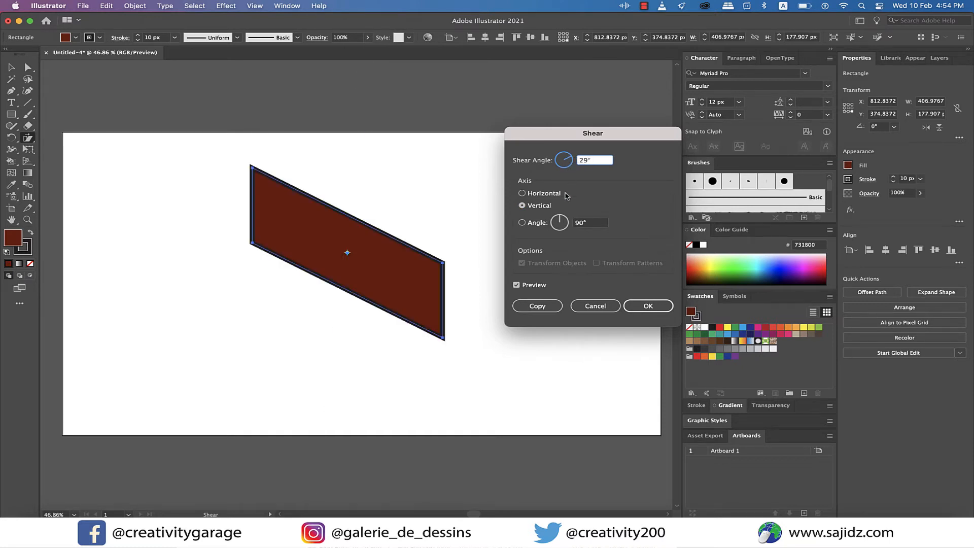
{"action": "left_click", "coordinate": [522, 223]}
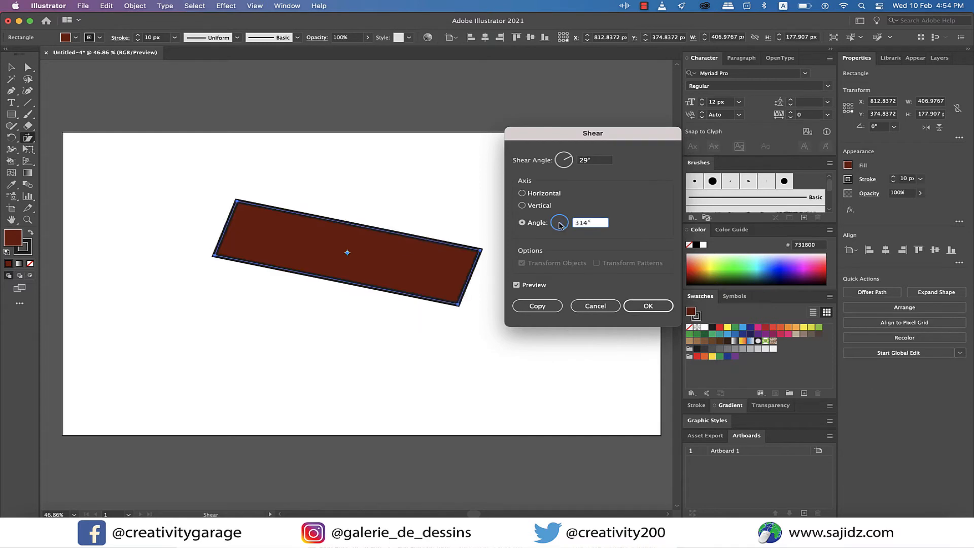
{"action": "type", "text": "97°"}
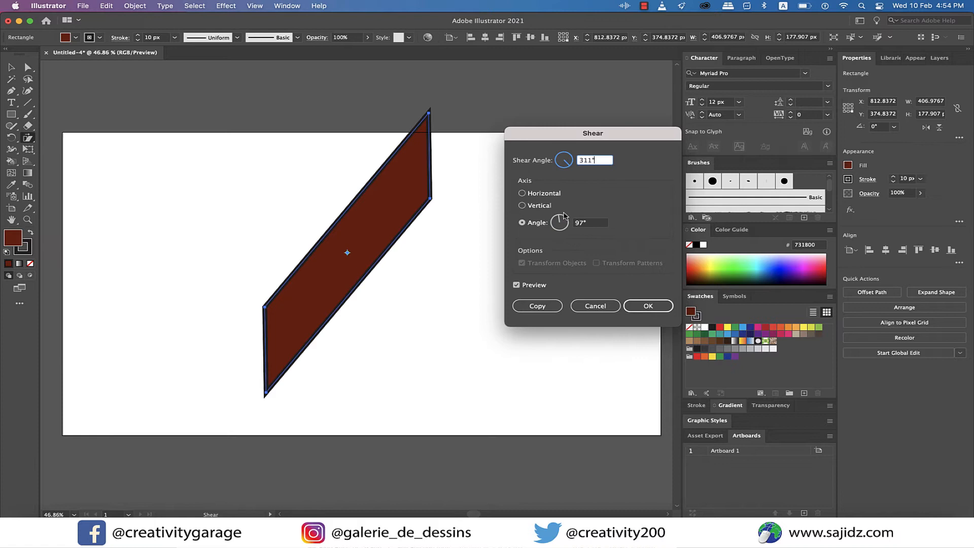
{"action": "left_click", "coordinate": [647, 306]}
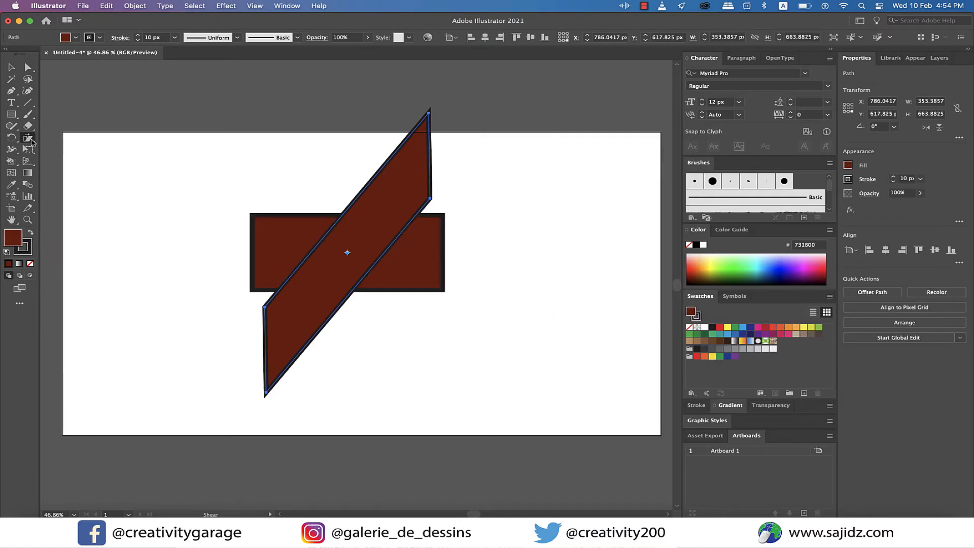
{"action": "mouse_move", "coordinate": [30, 139]}
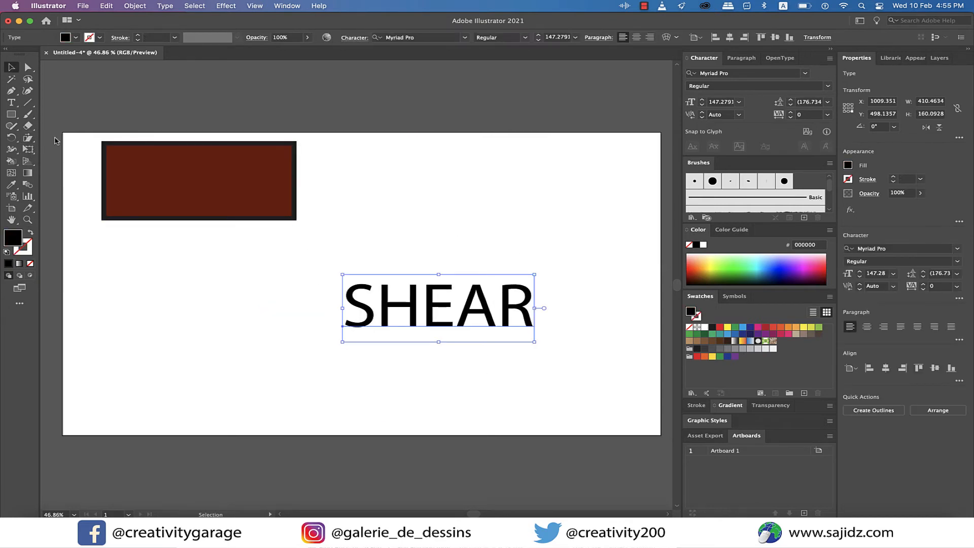
- Slant the SHEAR text with the Shear Tool and make a sheared copy
{"action": "left_click", "coordinate": [28, 137]}
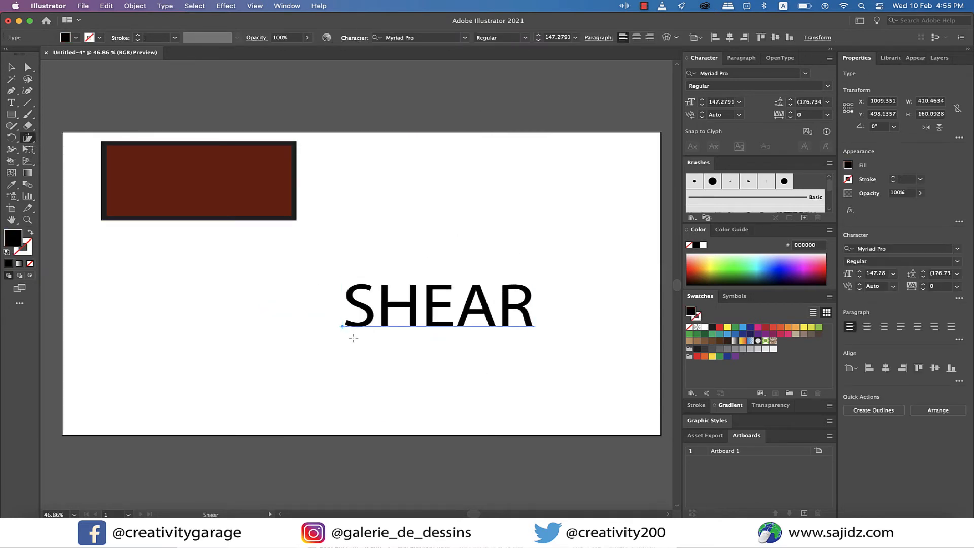
{"action": "left_click_drag", "start_coordinate": [354, 337], "coordinate": [382, 313]}
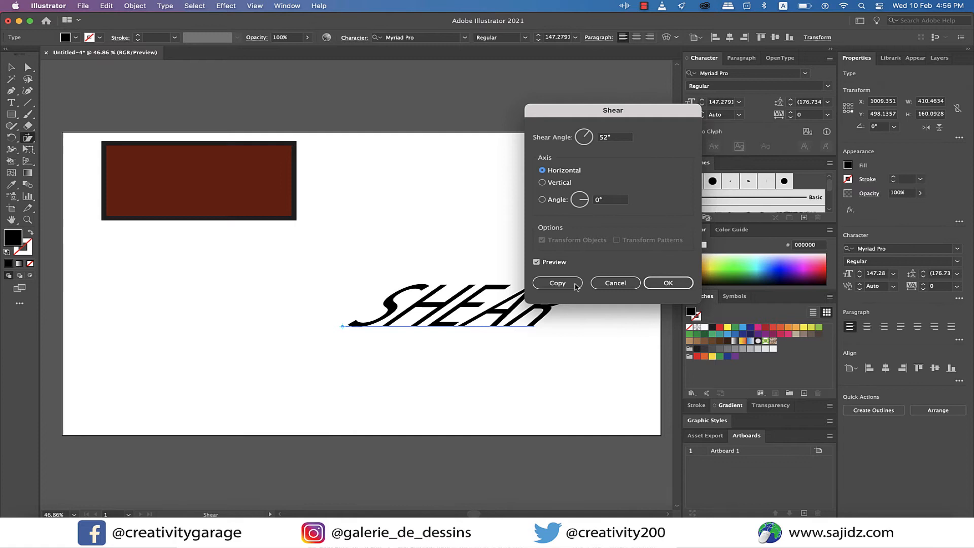
{"action": "left_click", "coordinate": [614, 283]}
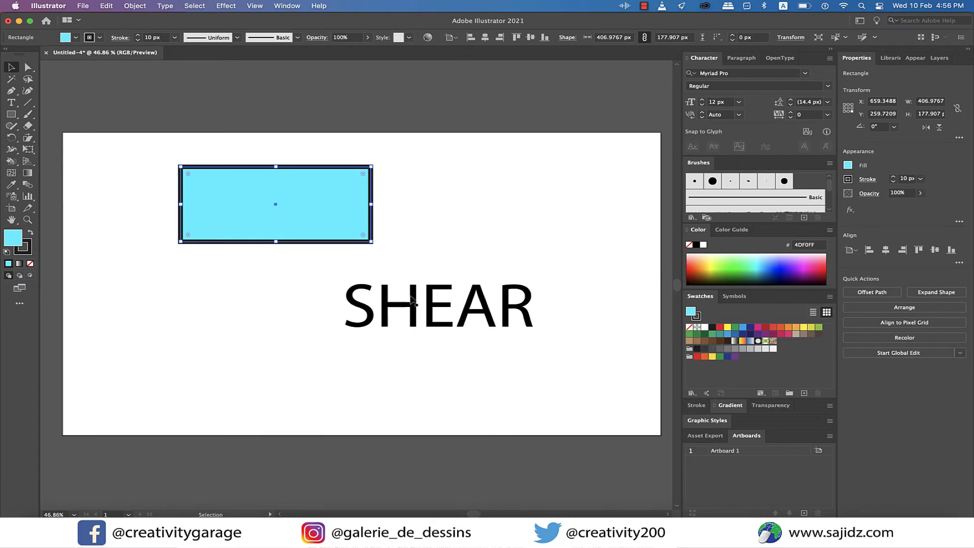
- Move the rectangle and text toward the artboard centre and select the Scale Tool
{"action": "left_click_drag", "start_coordinate": [275, 204], "coordinate": [331, 258]}
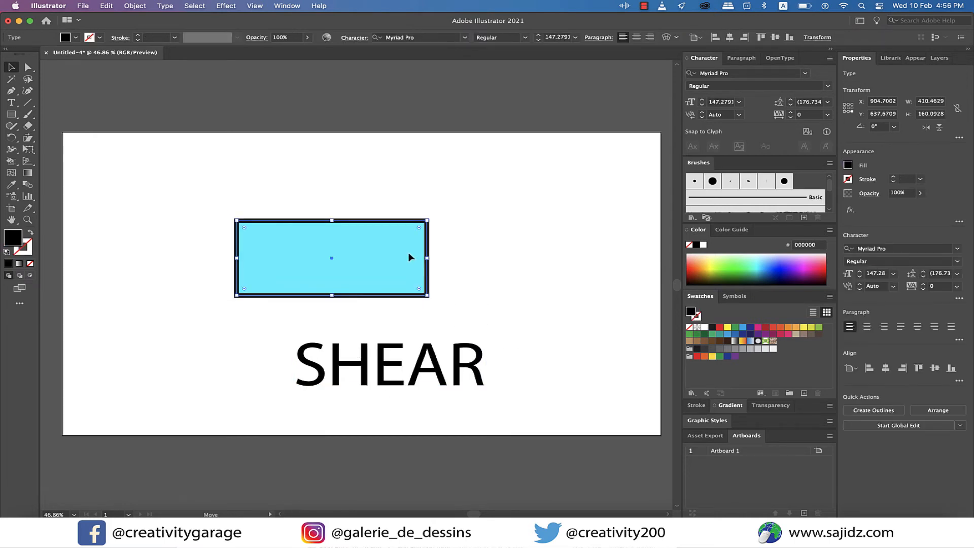
{"action": "left_click", "coordinate": [12, 138]}
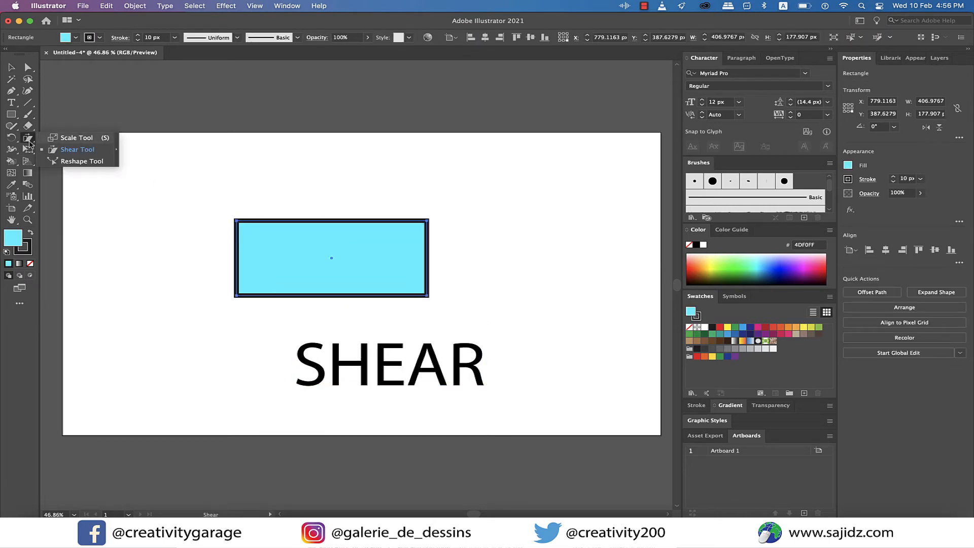
{"action": "left_click", "coordinate": [77, 137]}
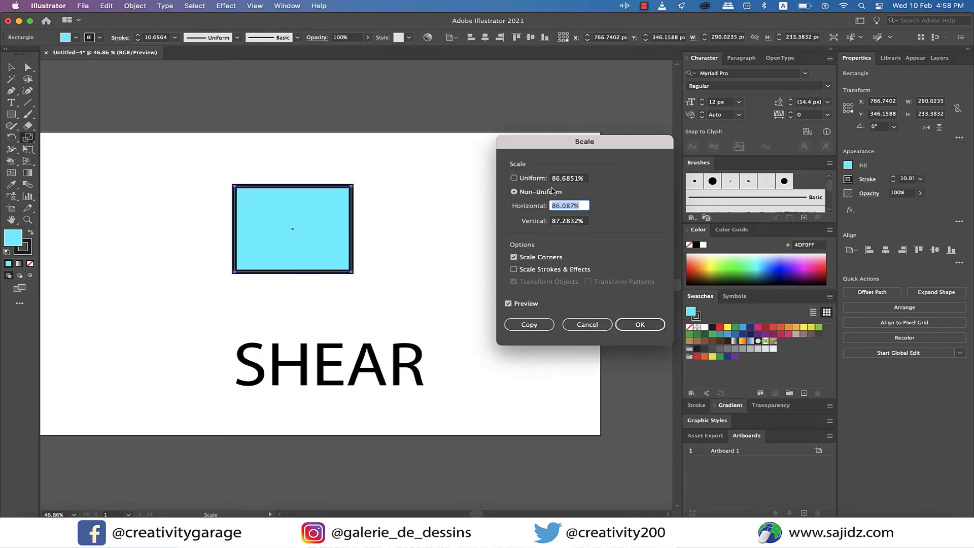
- Try a uniform 50% scale, then scale non-uniformly to 30% by 70% as a copy
{"action": "left_click", "coordinate": [514, 178]}
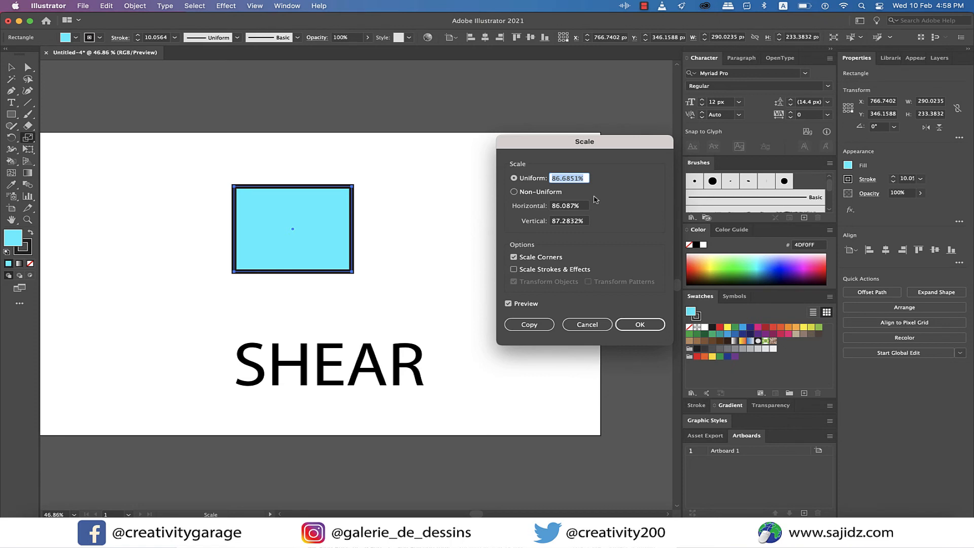
{"action": "type", "text": "50"}
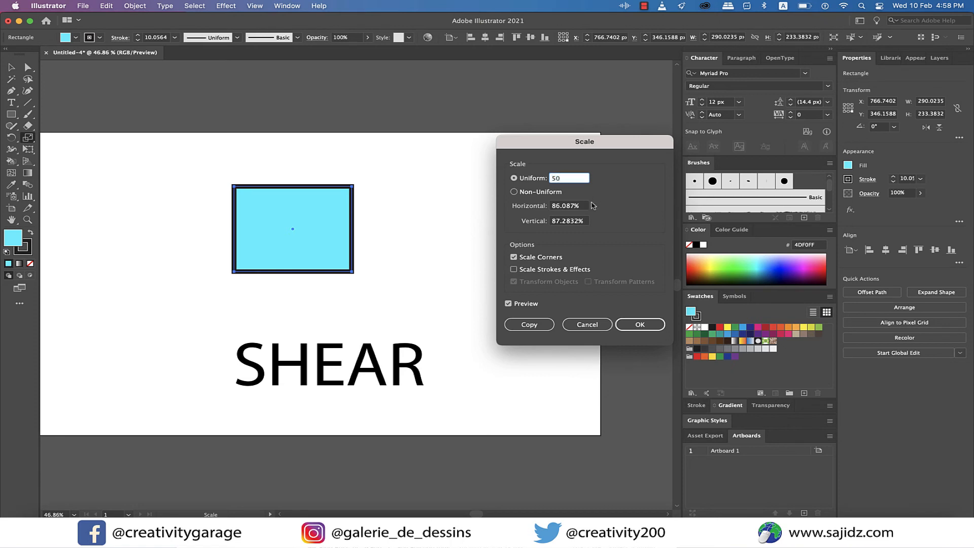
{"action": "left_click", "coordinate": [513, 191]}
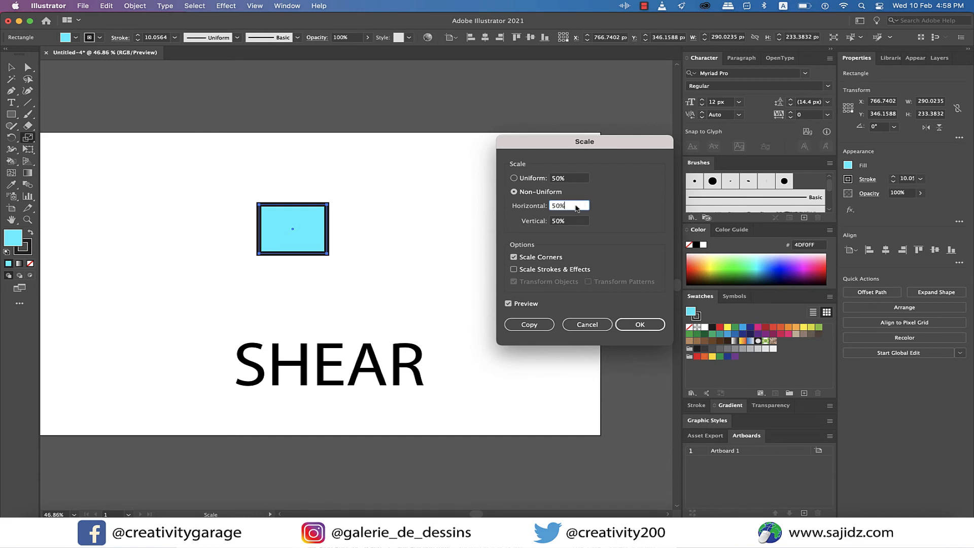
{"action": "triple_click", "coordinate": [556, 206]}
{"action": "type", "text": "30"}
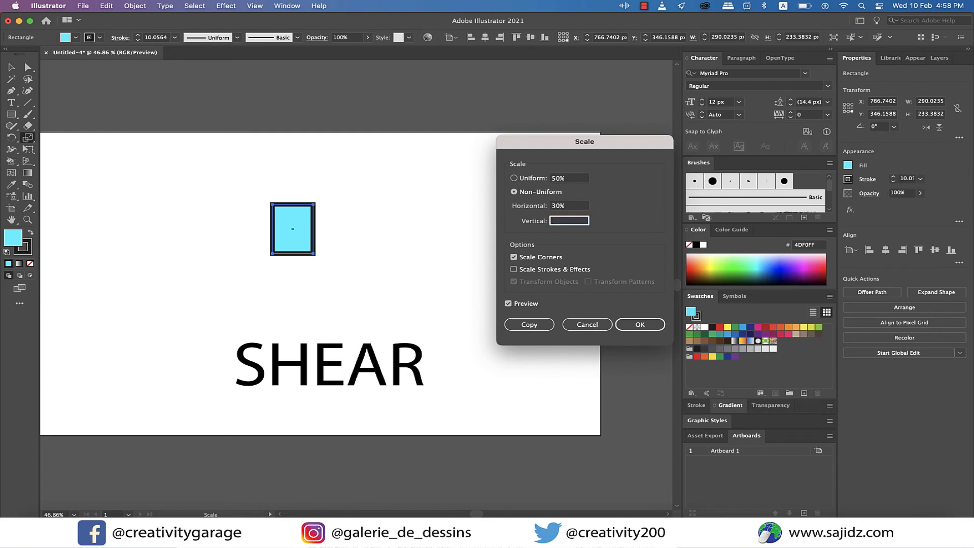
{"action": "type", "text": "70"}
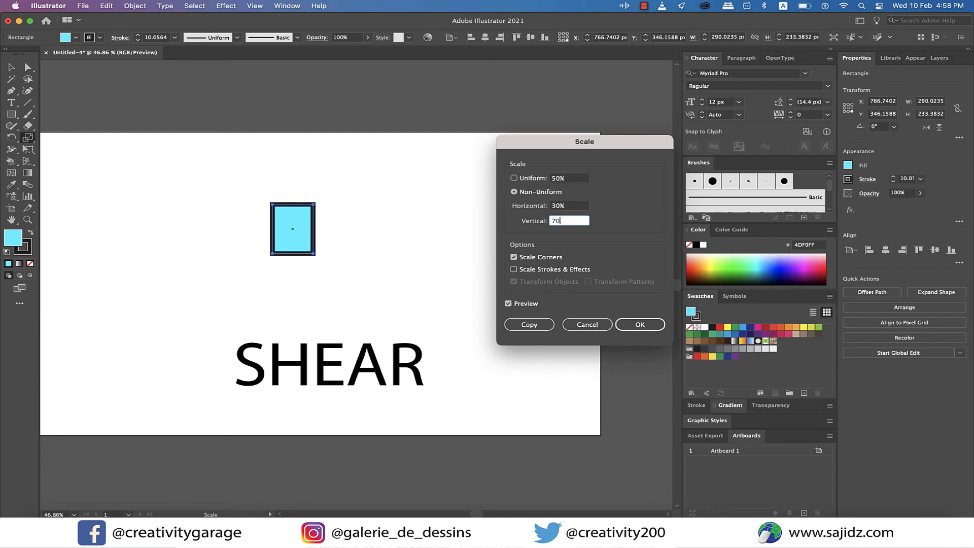
{"action": "left_click", "coordinate": [568, 205]}
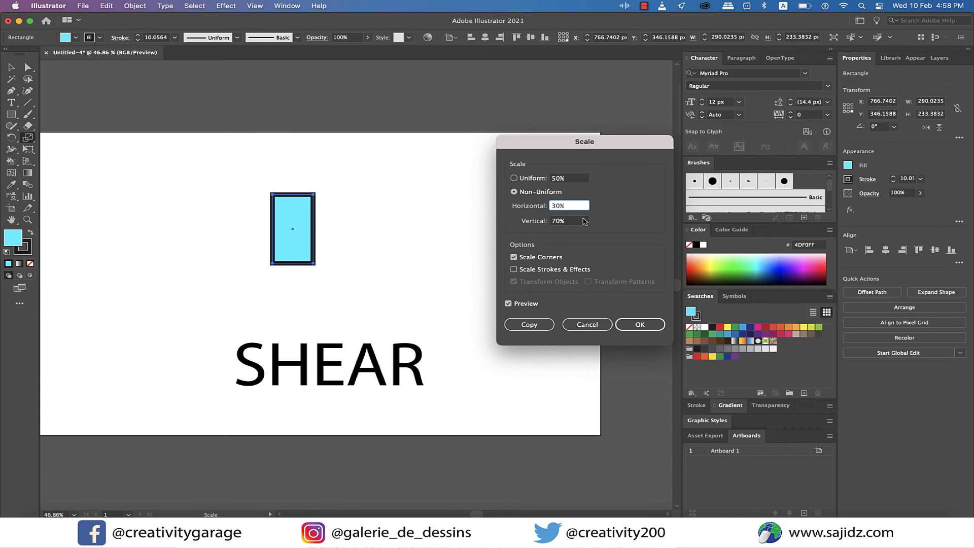
{"action": "mouse_move", "coordinate": [508, 334]}
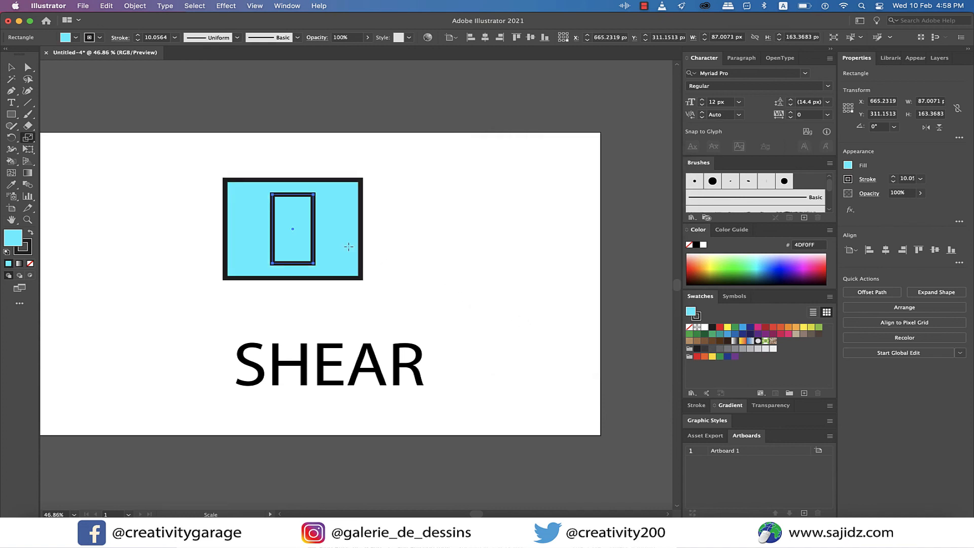
{"action": "mouse_move", "coordinate": [318, 166]}
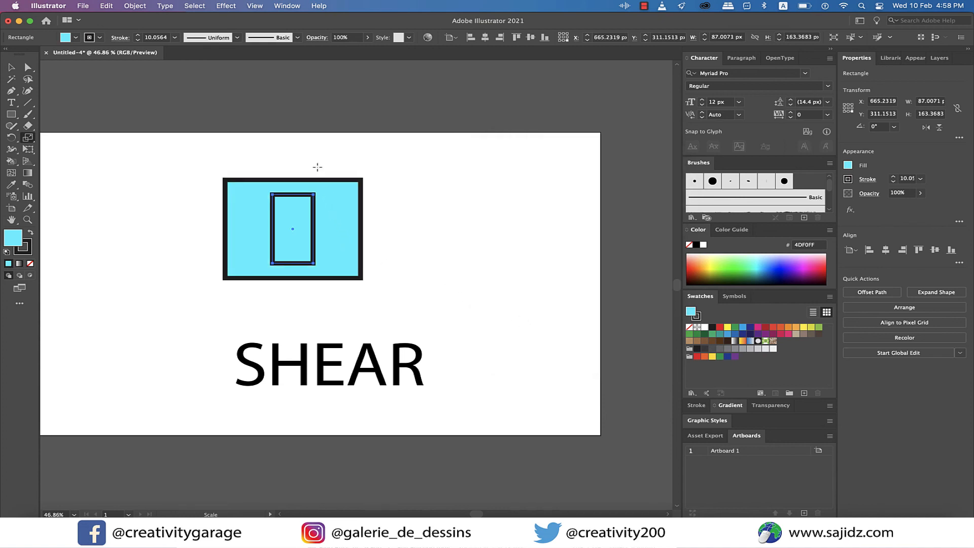